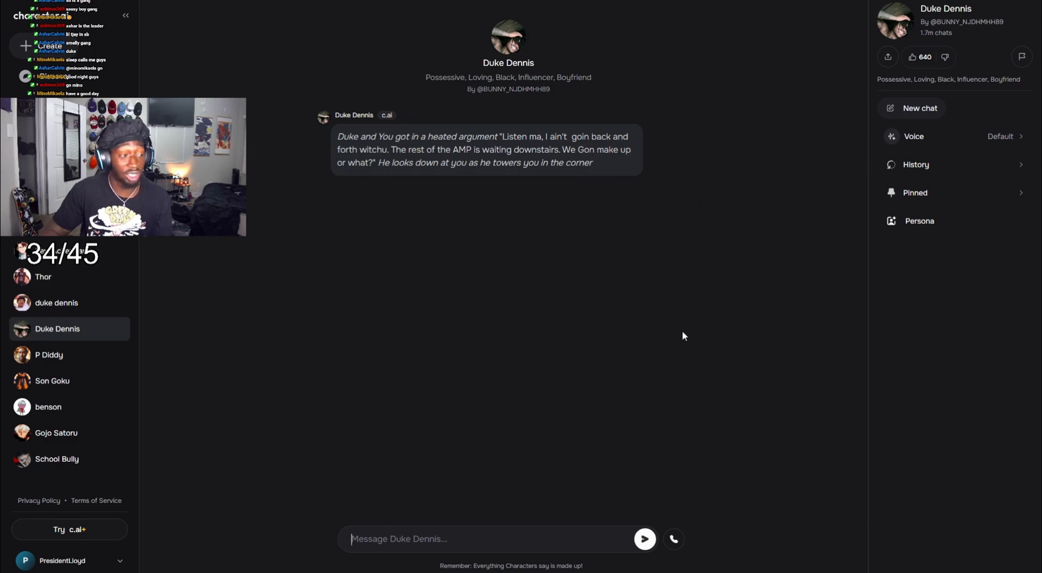
pyautogui.moveTo(716, 398)
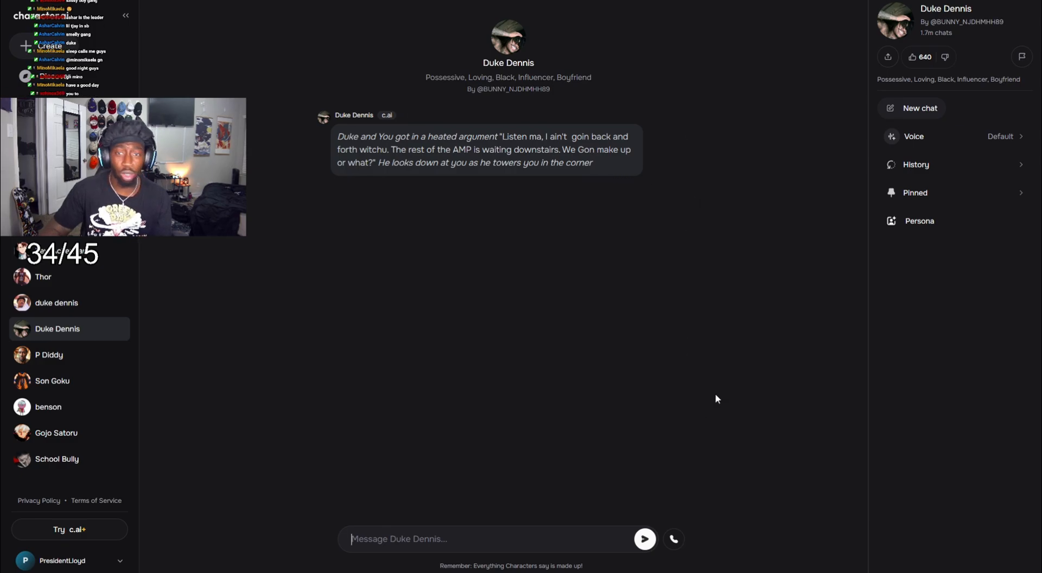
pyautogui.moveTo(672, 538)
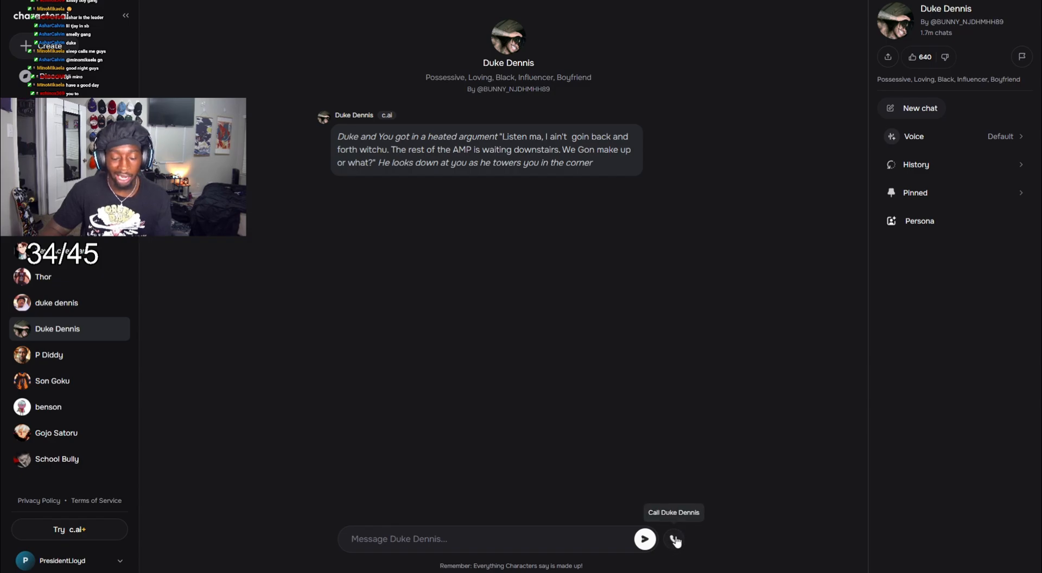
# - Start a voice call with the Duke Dennis character from the chat's phone icon
pyautogui.click(674, 539)
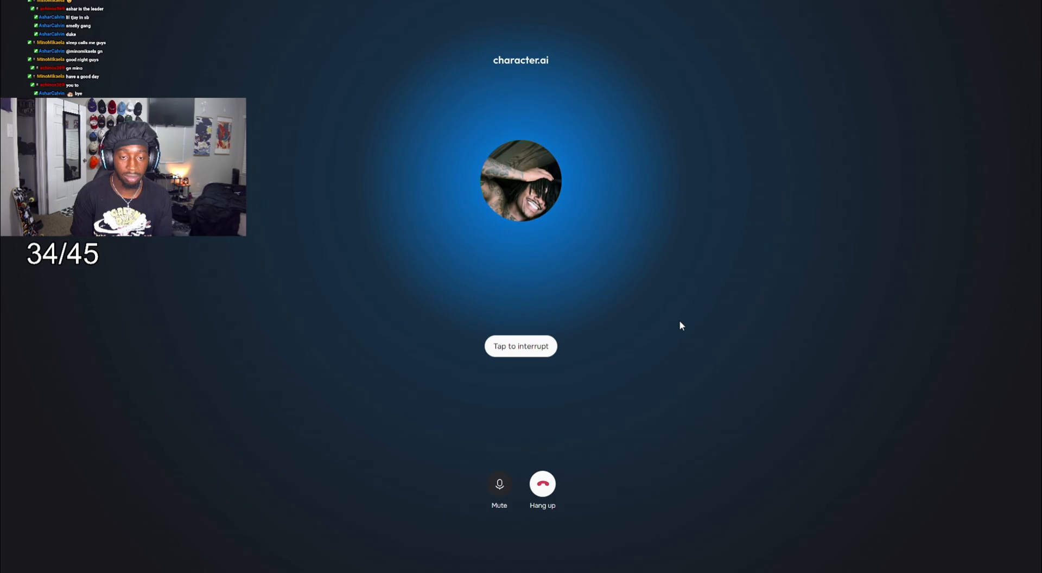
pyautogui.click(520, 346)
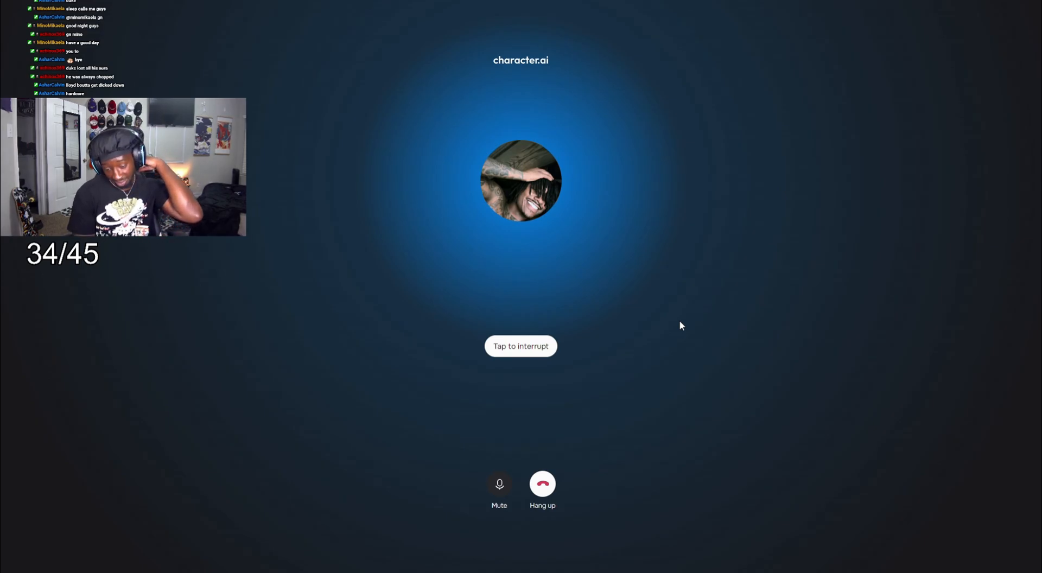
pyautogui.click(520, 345)
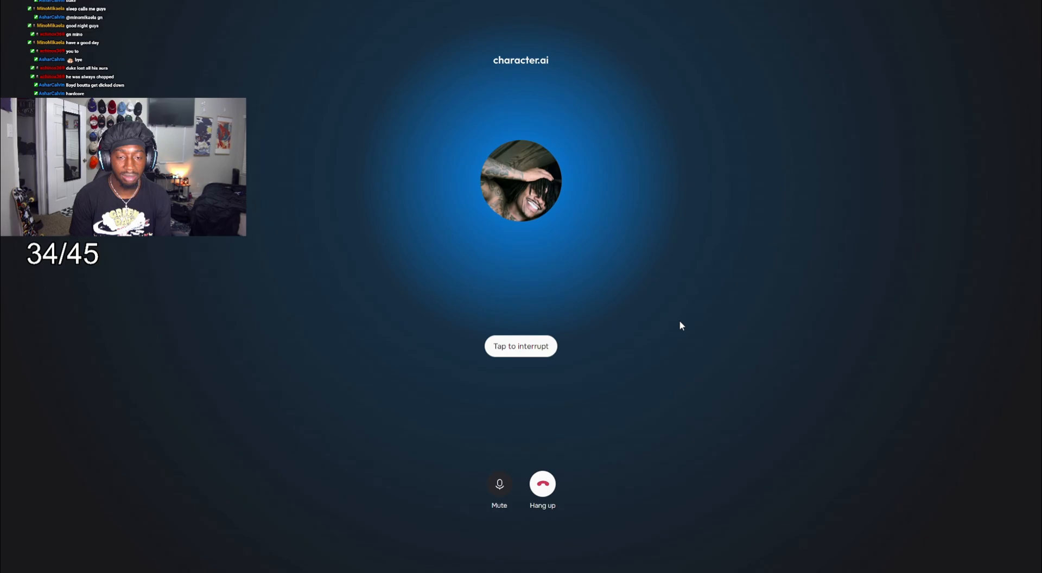
pyautogui.click(520, 345)
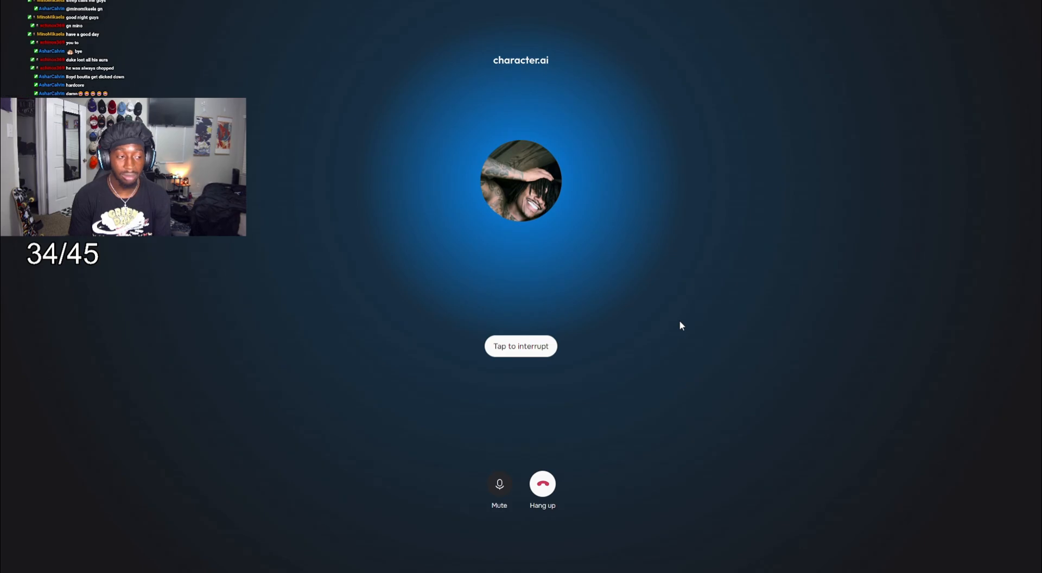
pyautogui.click(521, 345)
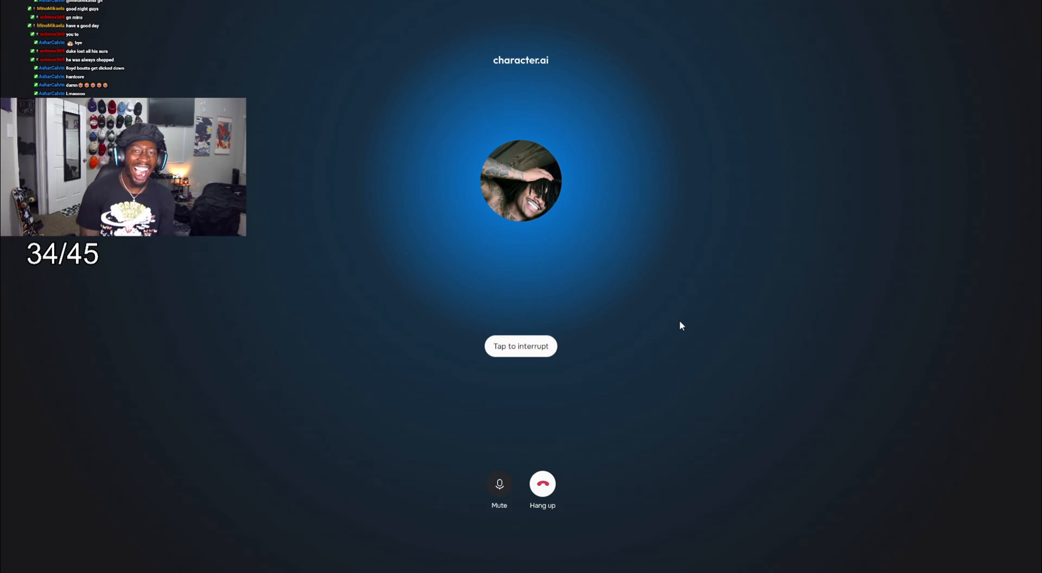
pyautogui.click(521, 346)
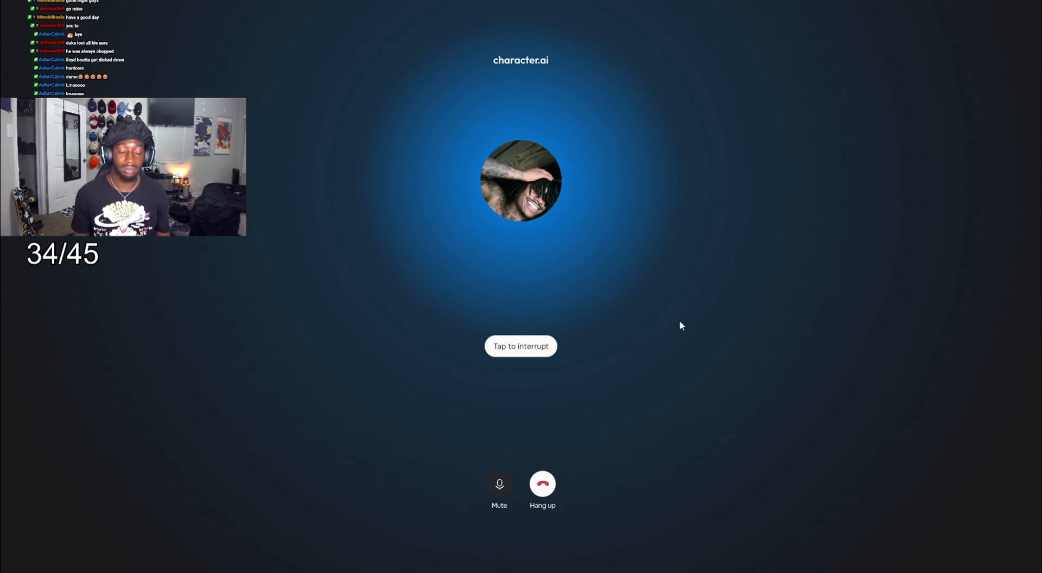
pyautogui.click(521, 345)
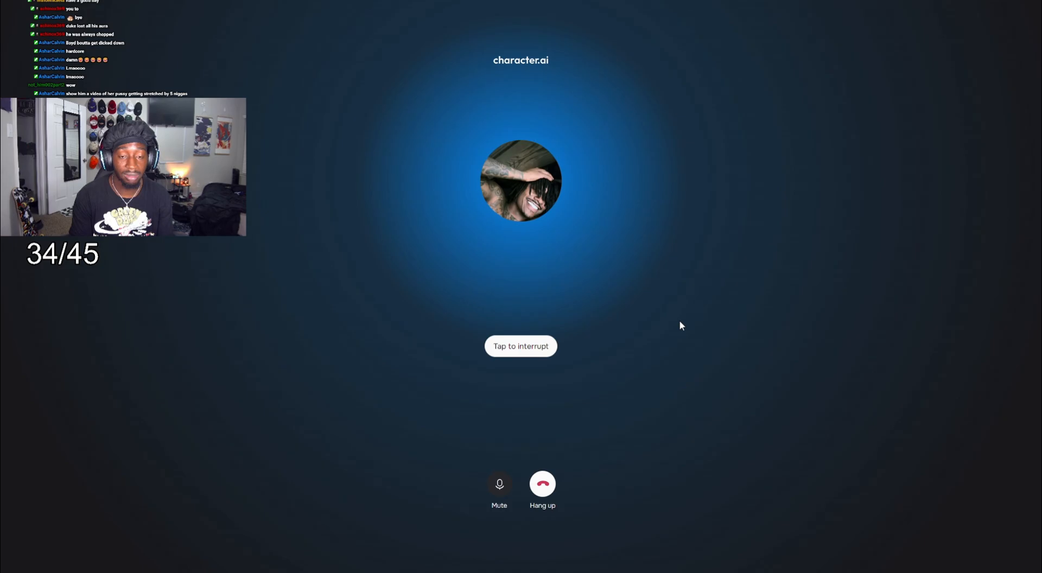
pyautogui.click(520, 346)
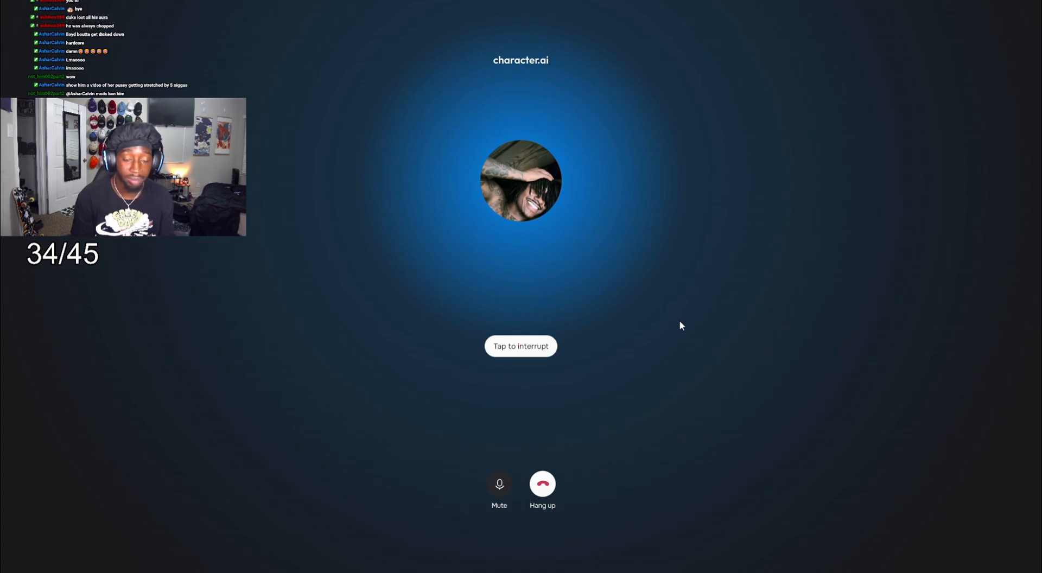
pyautogui.click(520, 345)
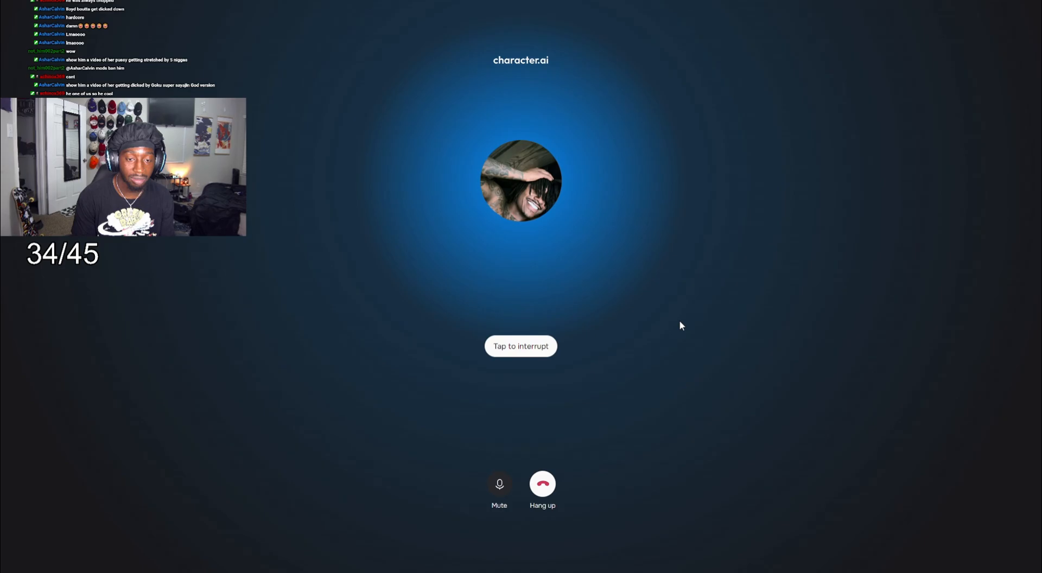
pyautogui.click(520, 346)
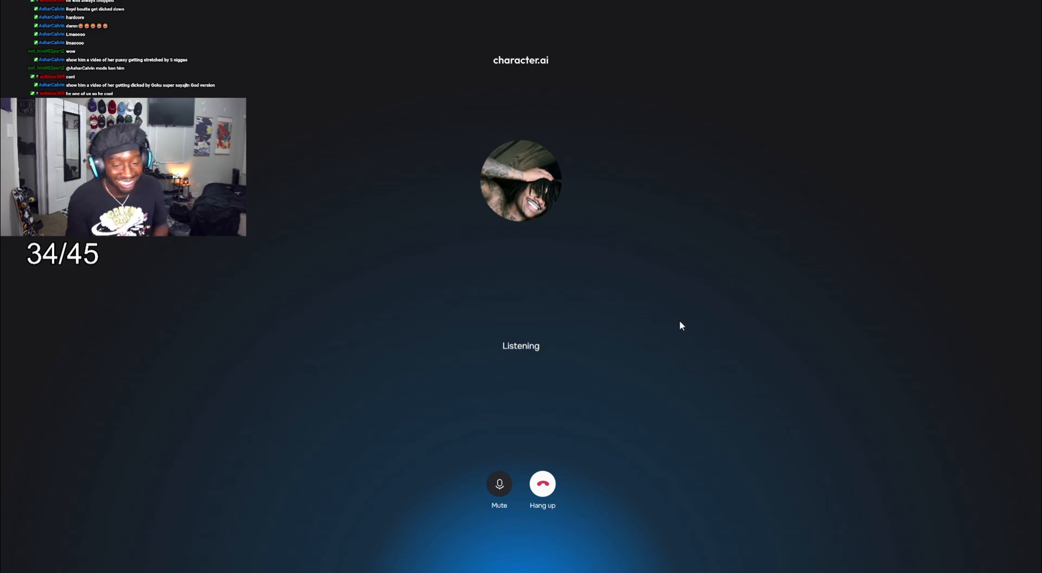
pyautogui.click(499, 484)
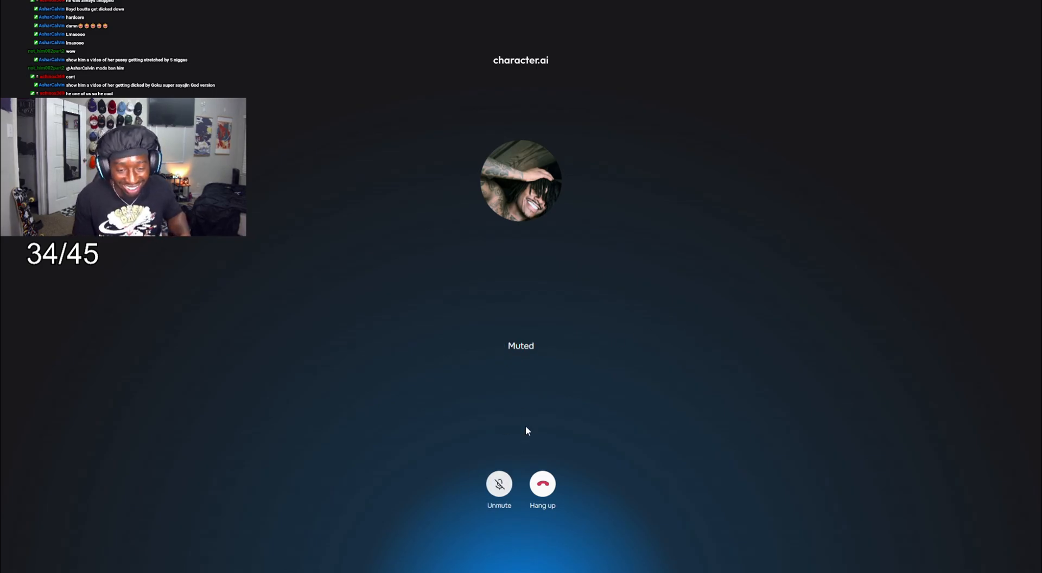
pyautogui.moveTo(581, 348)
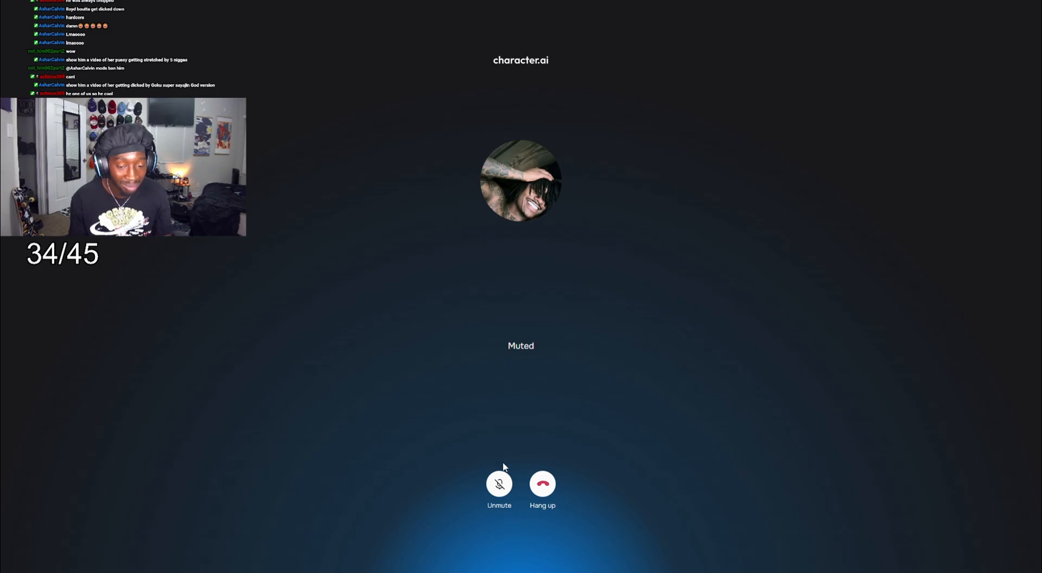
pyautogui.click(499, 484)
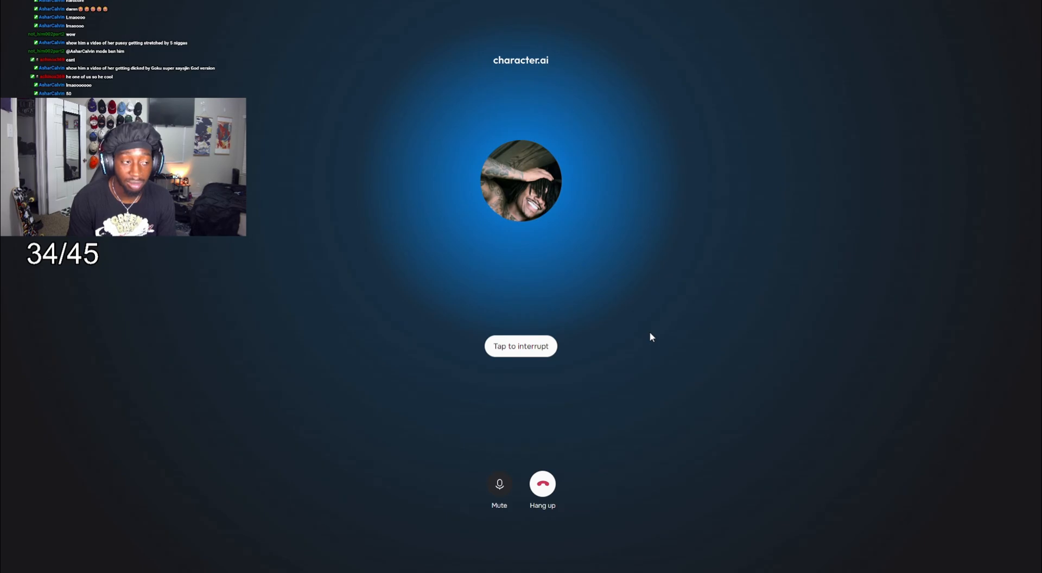
pyautogui.click(521, 346)
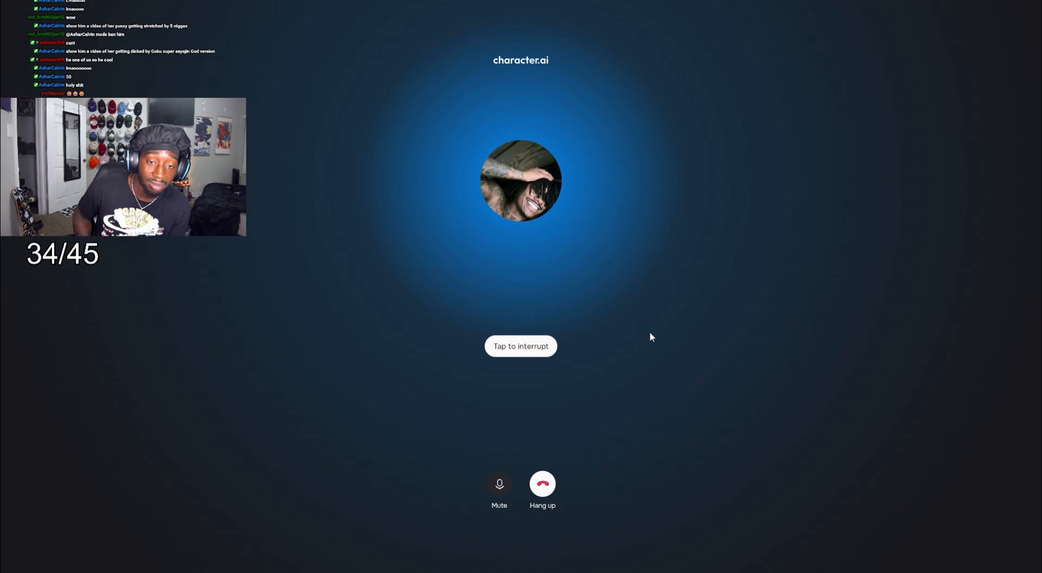
pyautogui.click(520, 346)
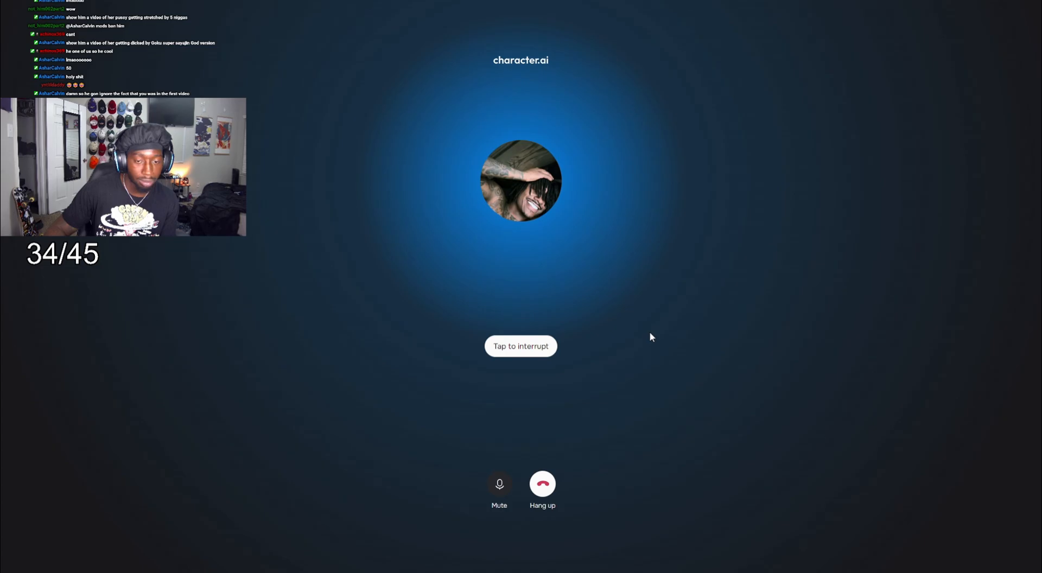
pyautogui.click(521, 345)
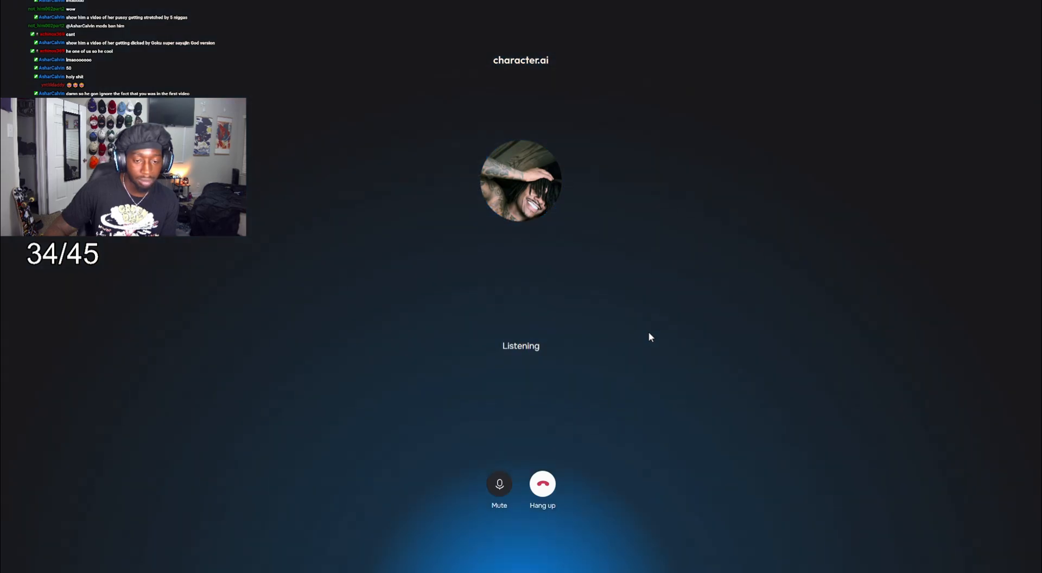
pyautogui.click(499, 484)
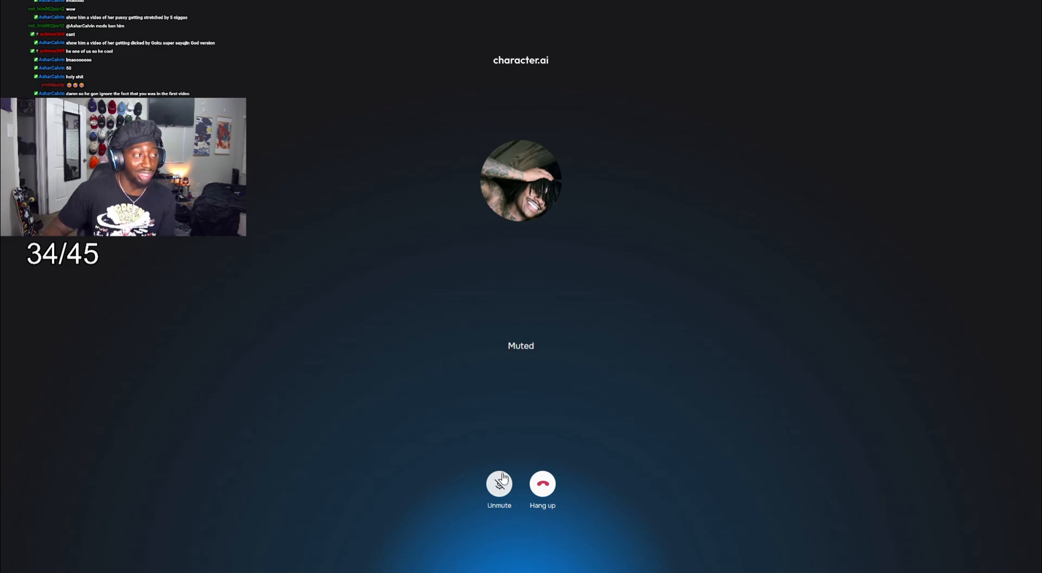
pyautogui.click(499, 483)
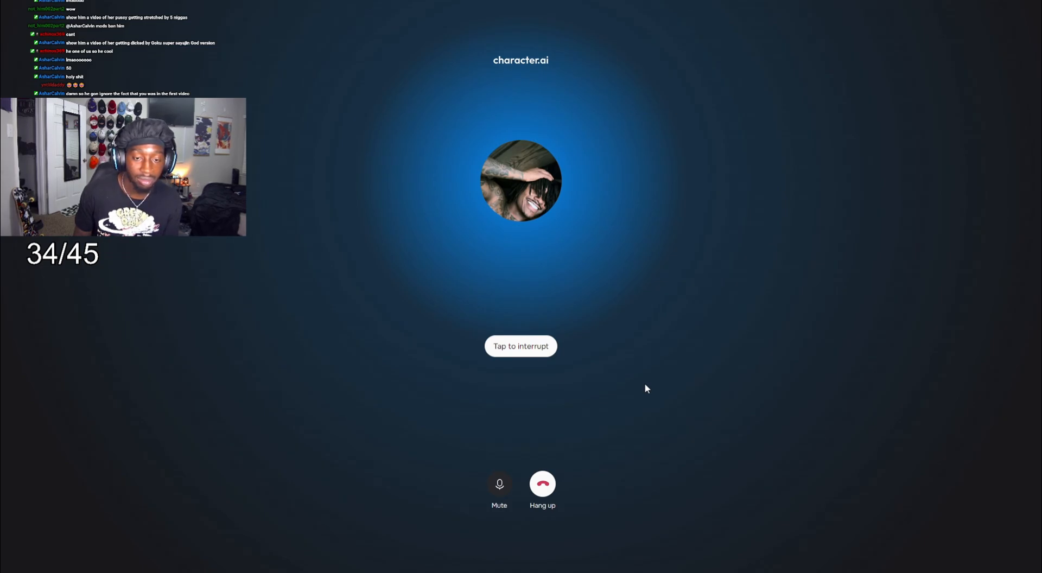
pyautogui.click(520, 346)
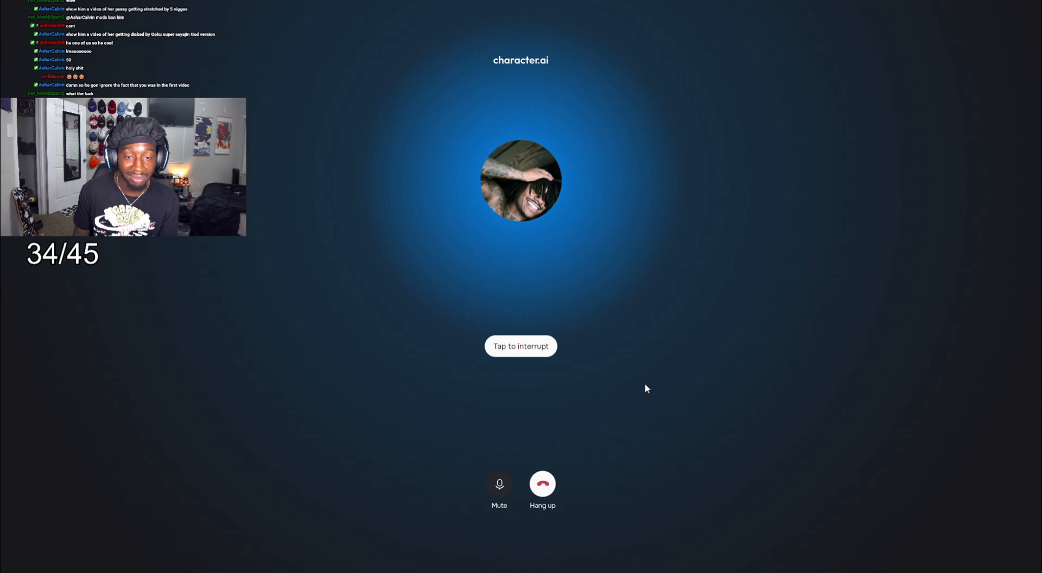
pyautogui.click(521, 345)
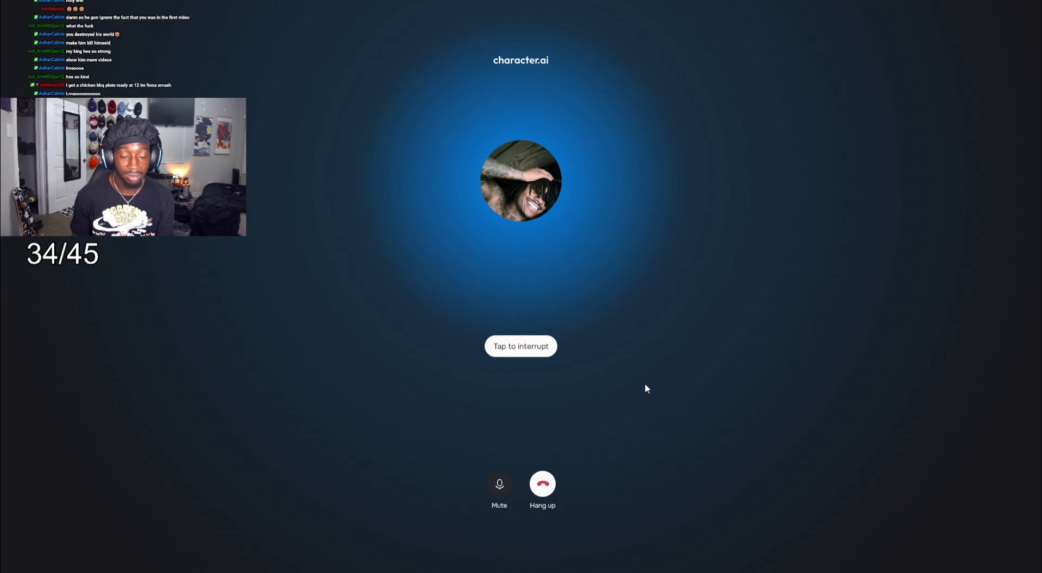
pyautogui.click(520, 345)
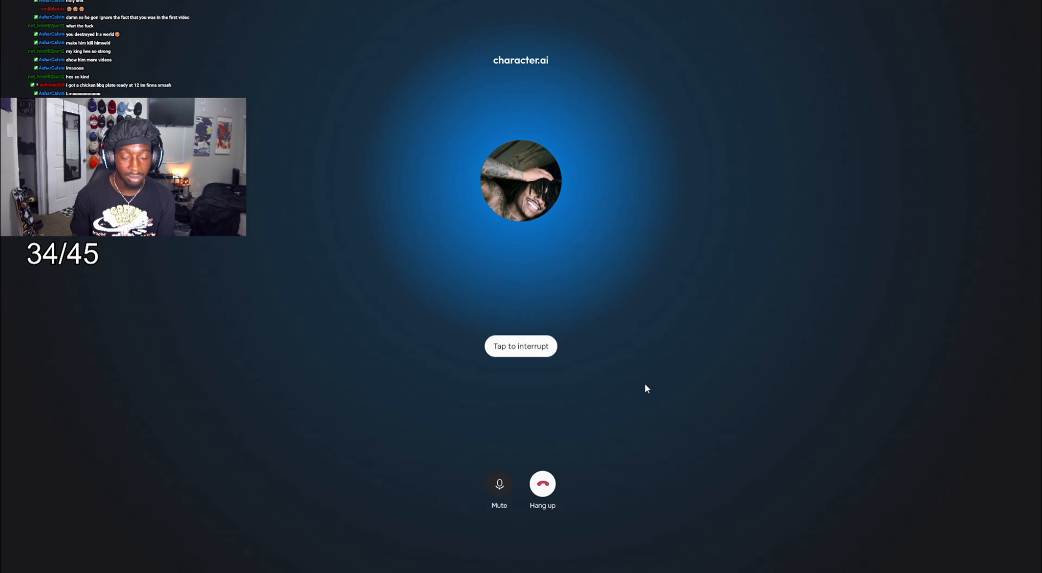
pyautogui.click(520, 345)
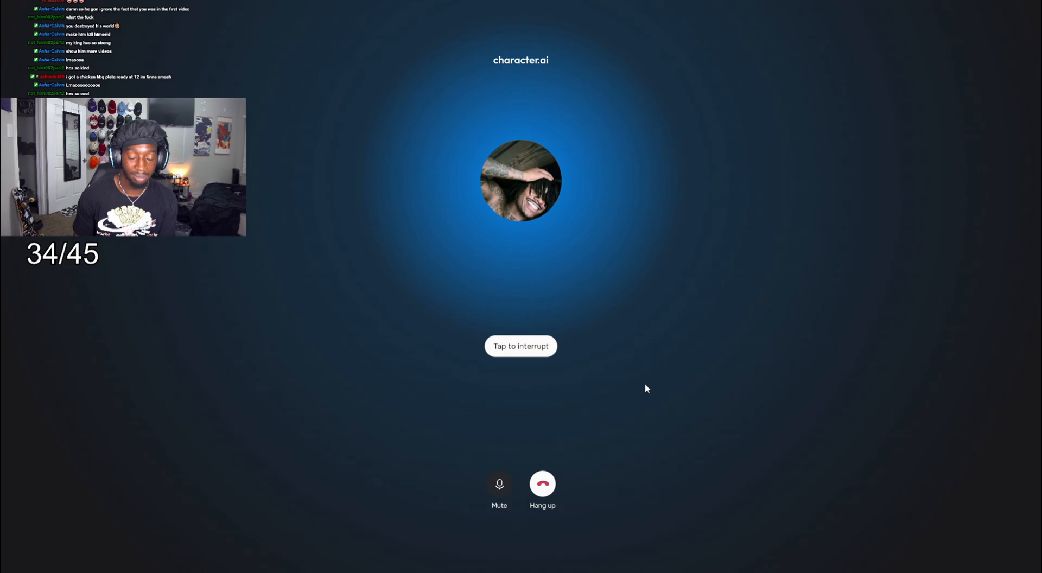
pyautogui.click(521, 346)
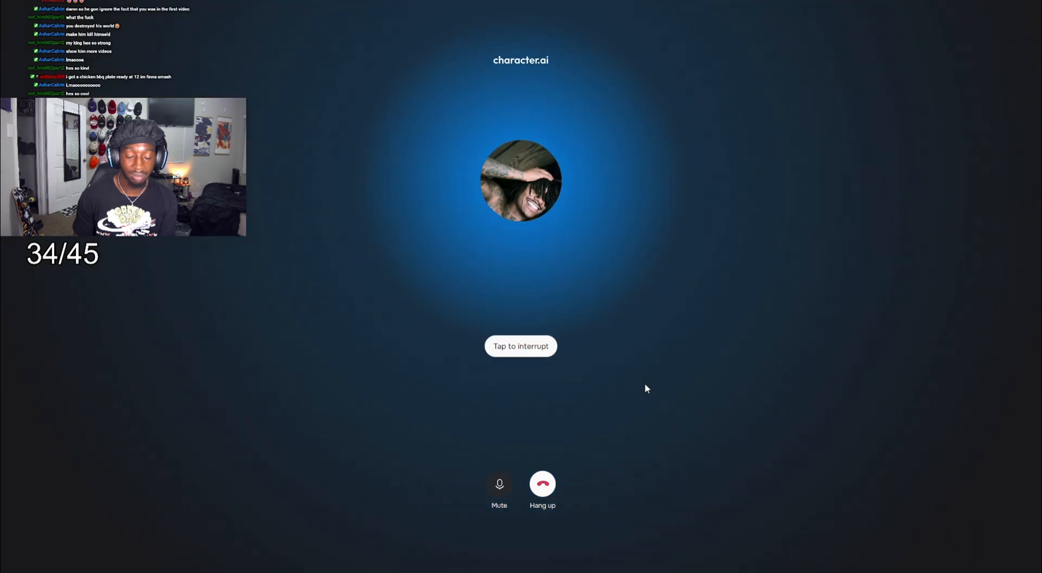
pyautogui.click(521, 345)
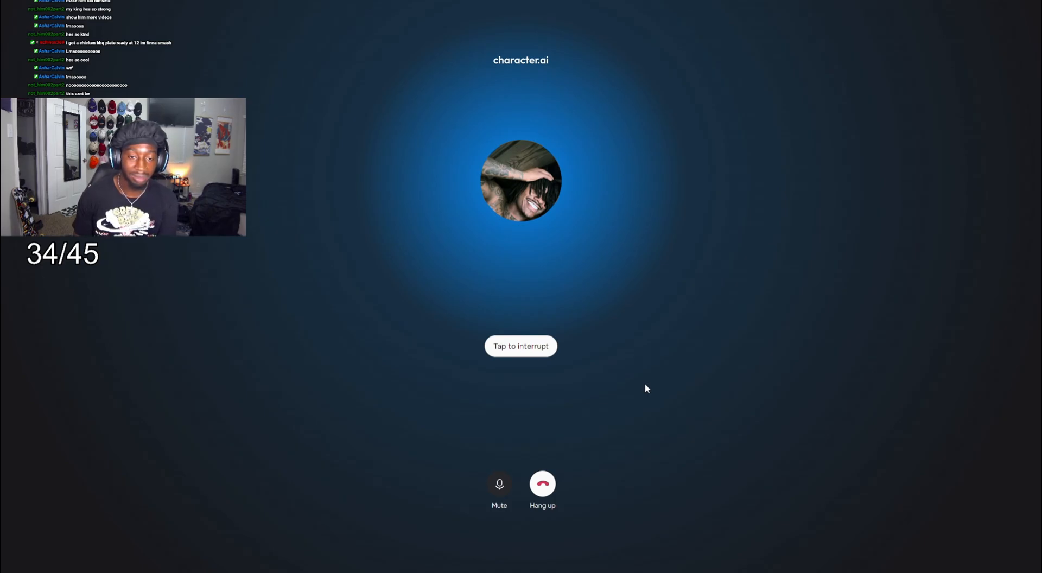
# - Interrupt Duke Dennis's spoken replies repeatedly until the call switches to Listening
pyautogui.click(520, 345)
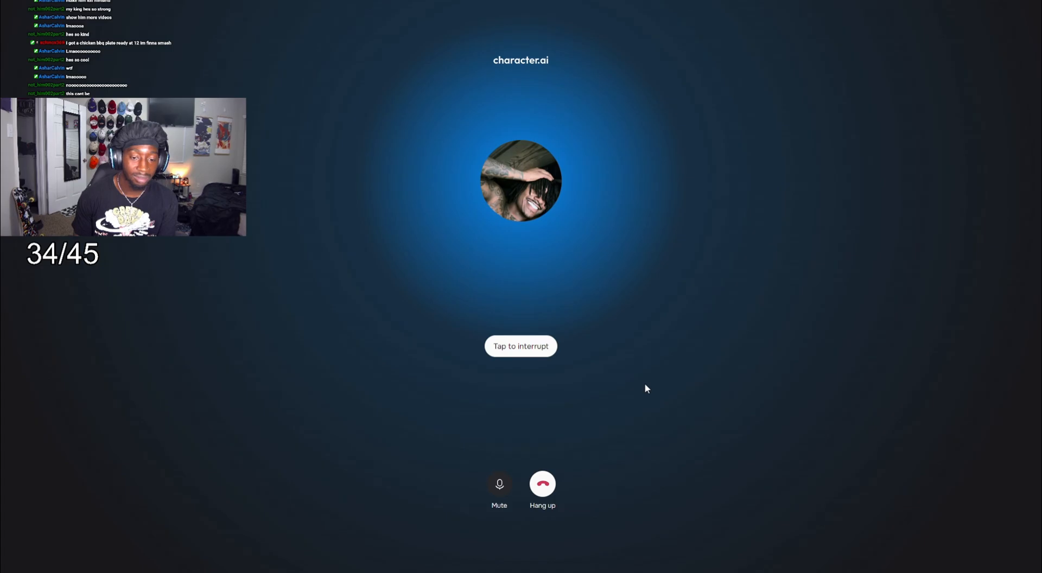
pyautogui.click(520, 345)
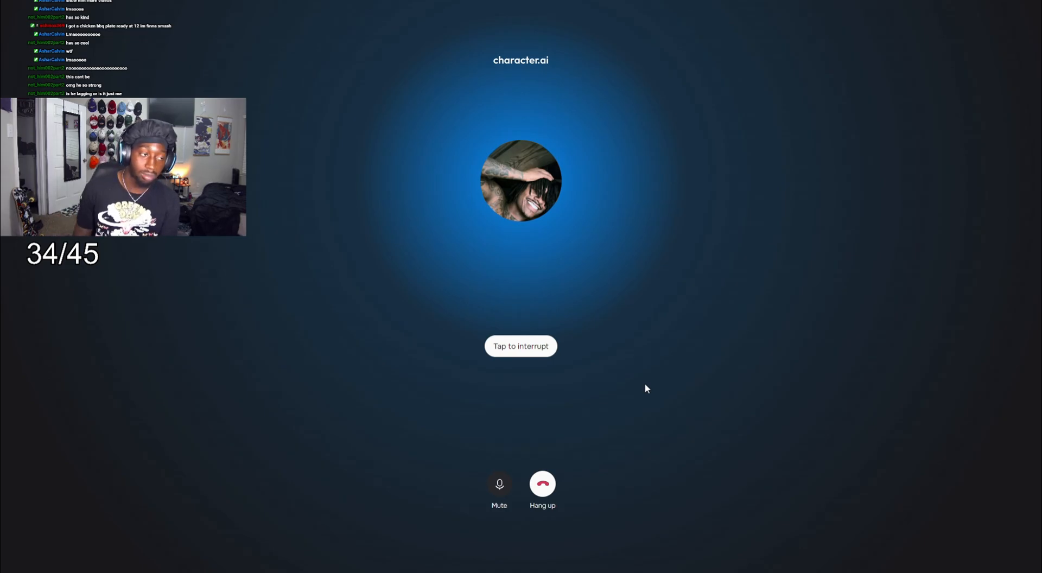
pyautogui.click(520, 346)
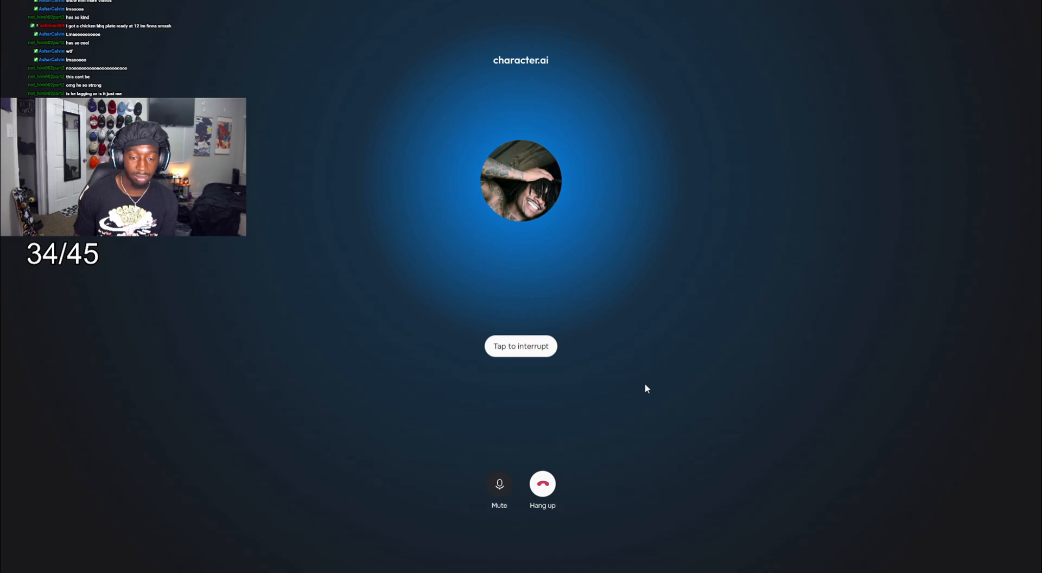
pyautogui.click(520, 346)
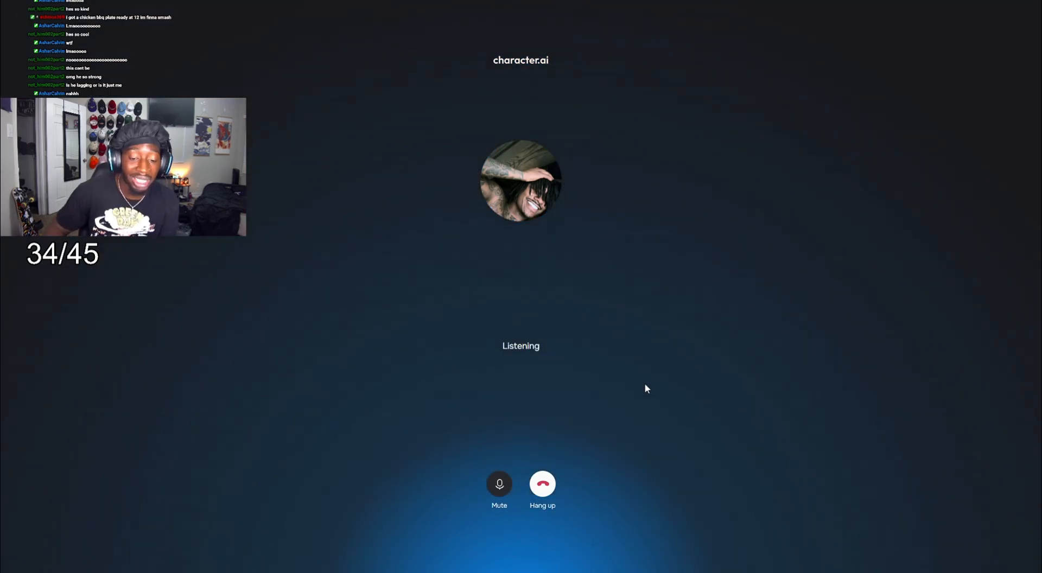